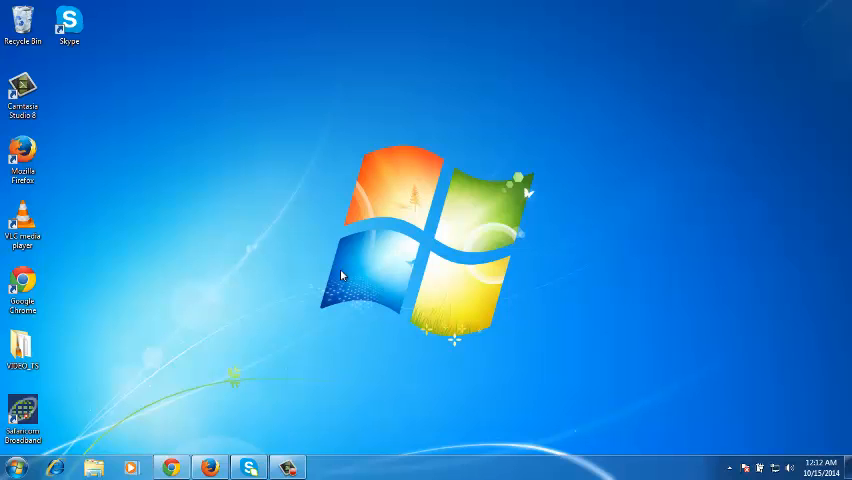
mouse_move(117, 283)
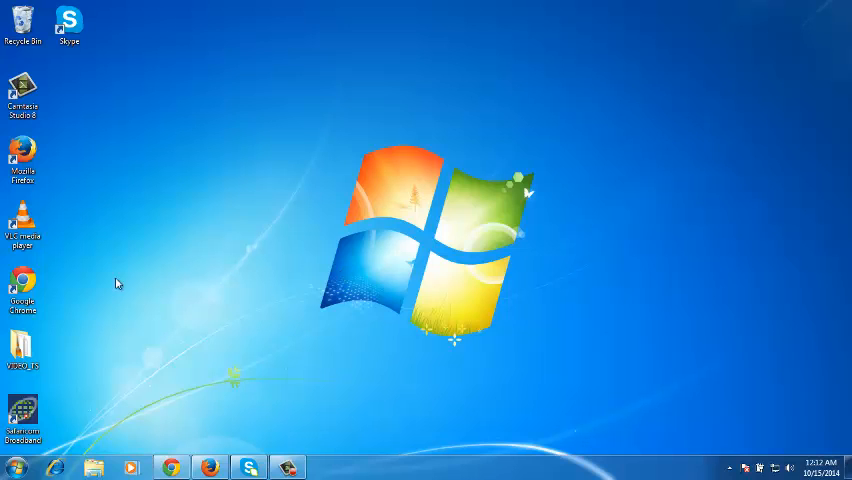
- Search the Start menu for 'versi', then close the system information window
left_click(16, 467)
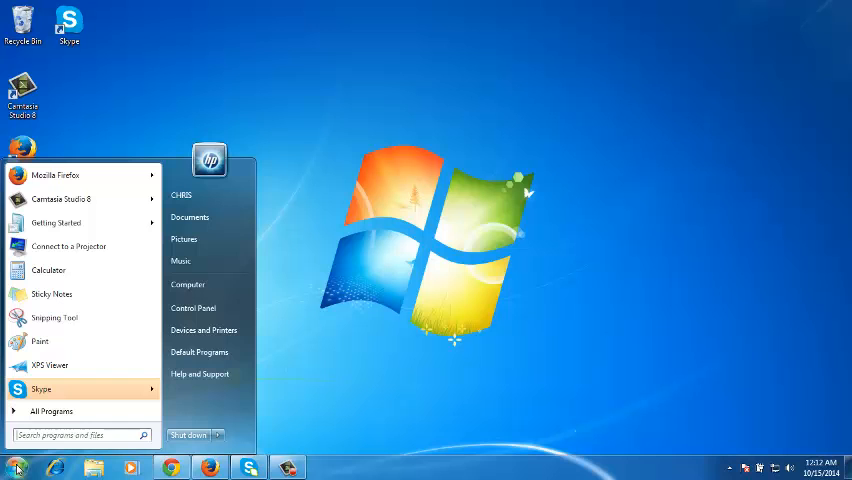
mouse_move(310, 280)
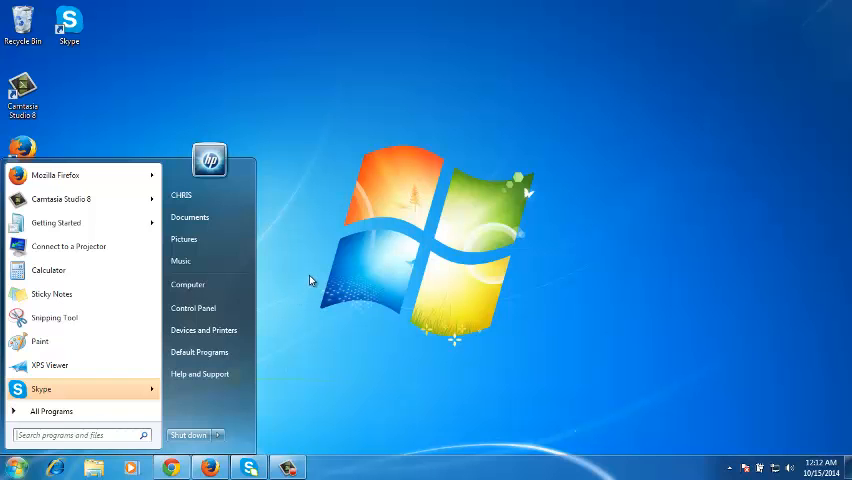
left_click(75, 434)
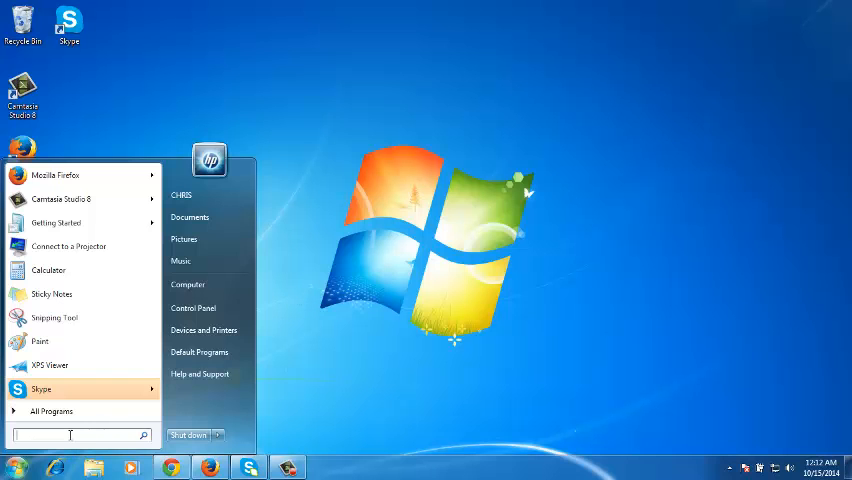
type("versi")
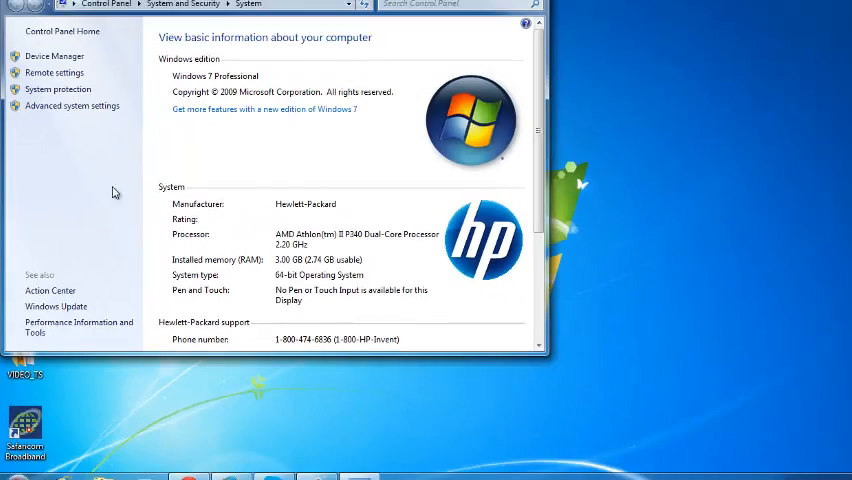
left_click(537, 6)
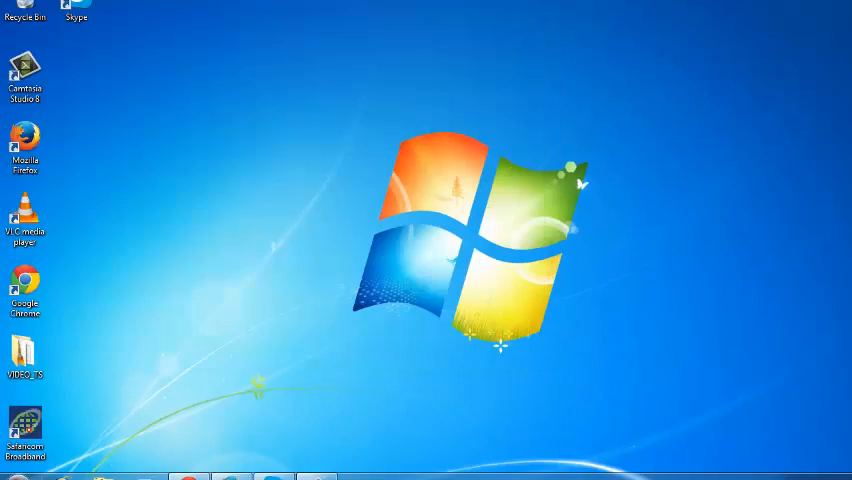
- Open System properties through the Computer entry in the Start menu
left_click(12, 478)
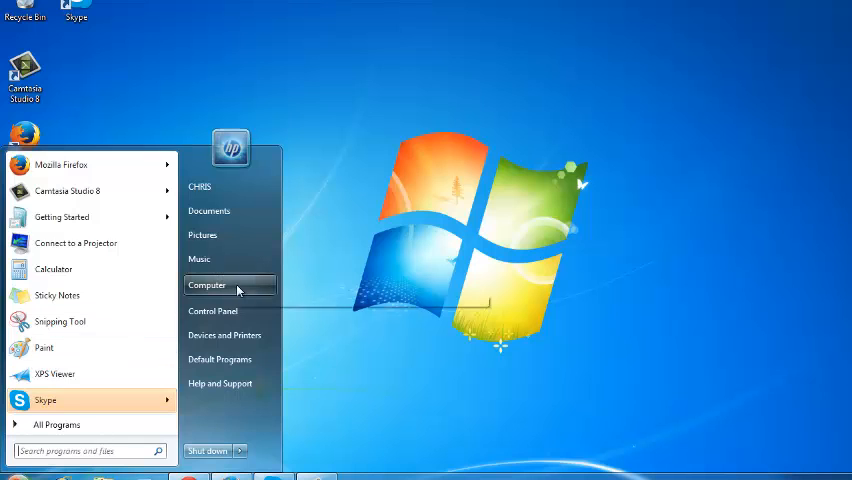
right_click(207, 285)
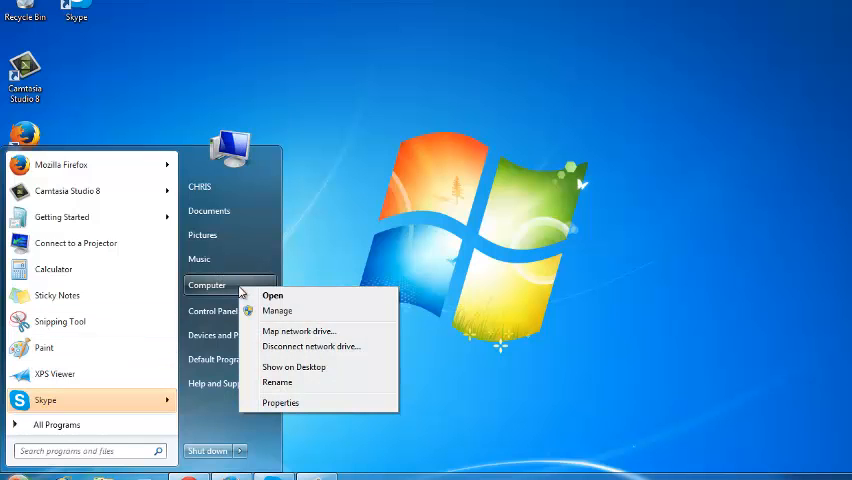
left_click(280, 402)
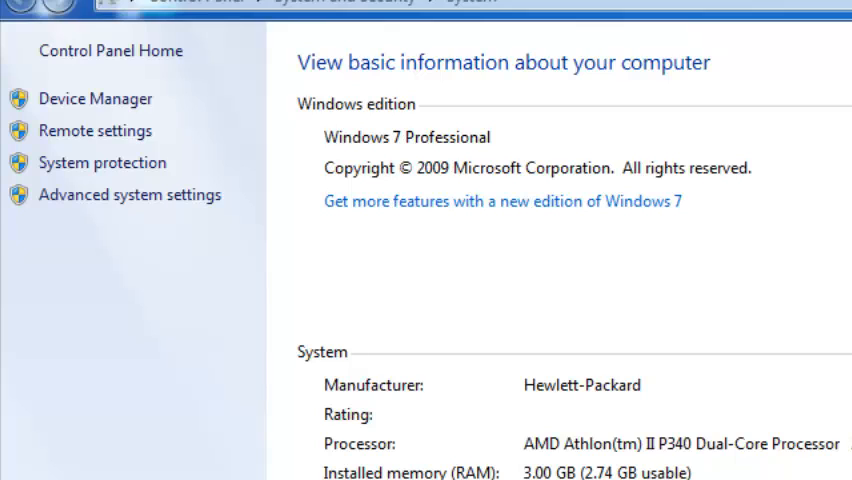
mouse_move(372, 148)
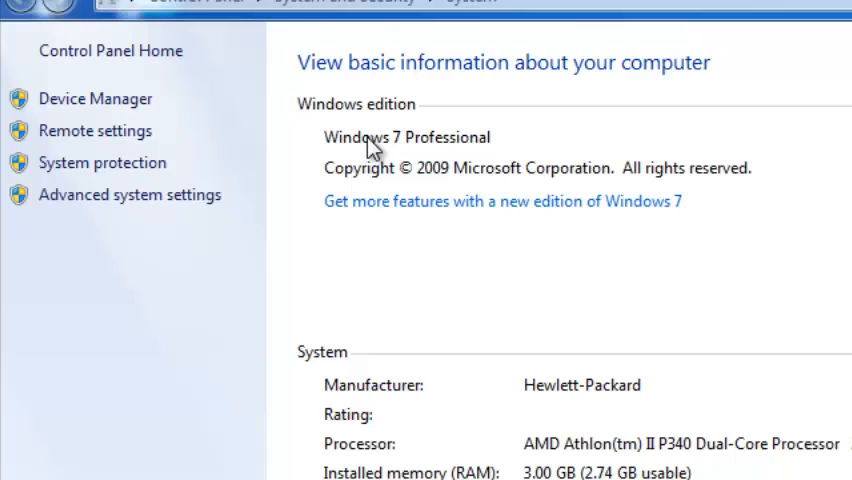
mouse_move(410, 152)
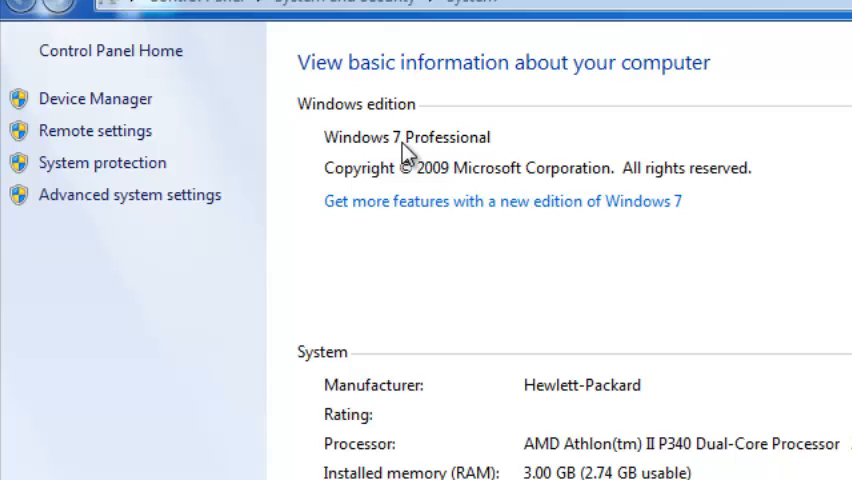
mouse_move(450, 155)
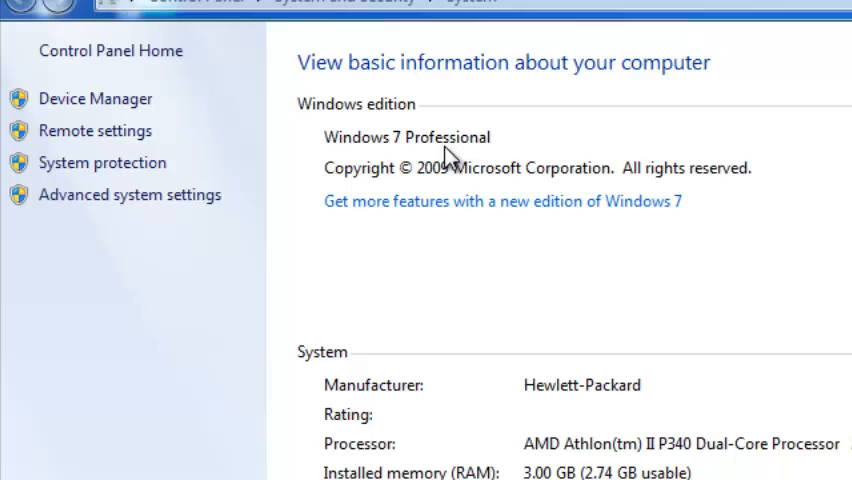
mouse_move(369, 361)
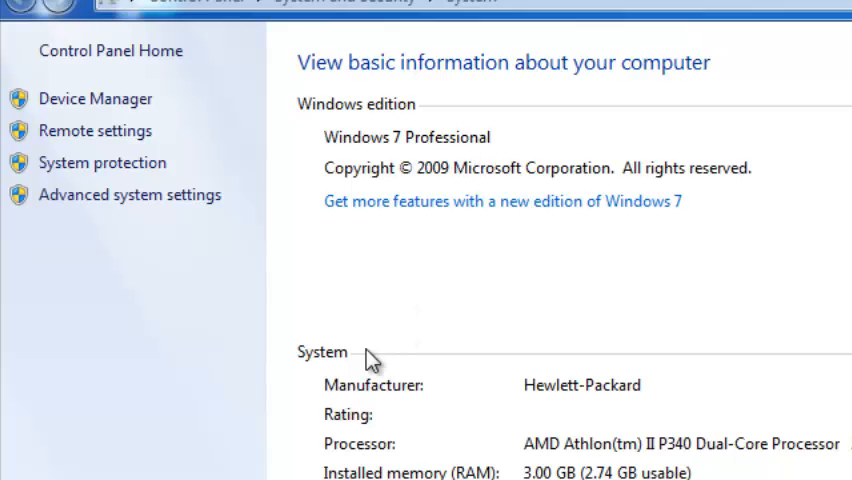
- Scroll the System page past System type to the workgroup and Windows activation sections
scroll("down", 3)
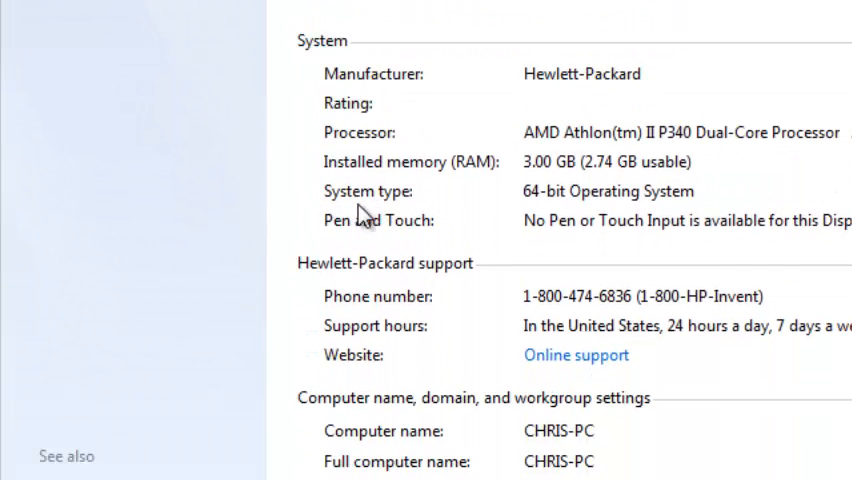
mouse_move(540, 210)
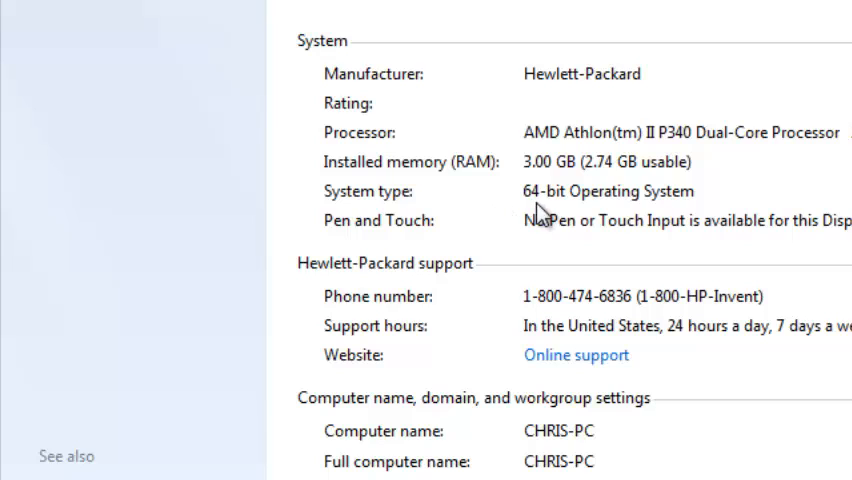
mouse_move(640, 215)
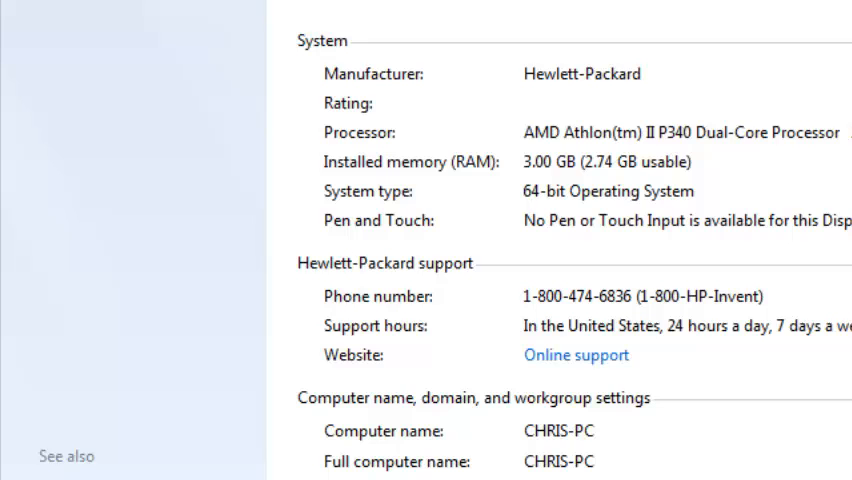
scroll("down", 3)
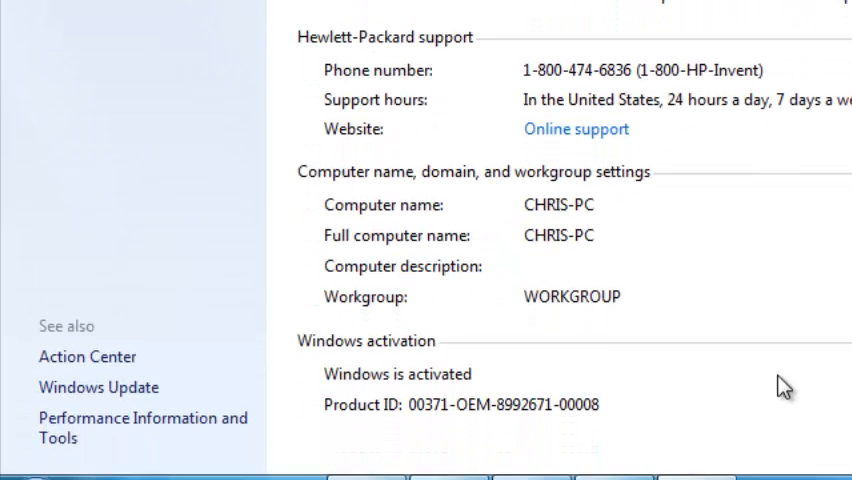
scroll("down", 3)
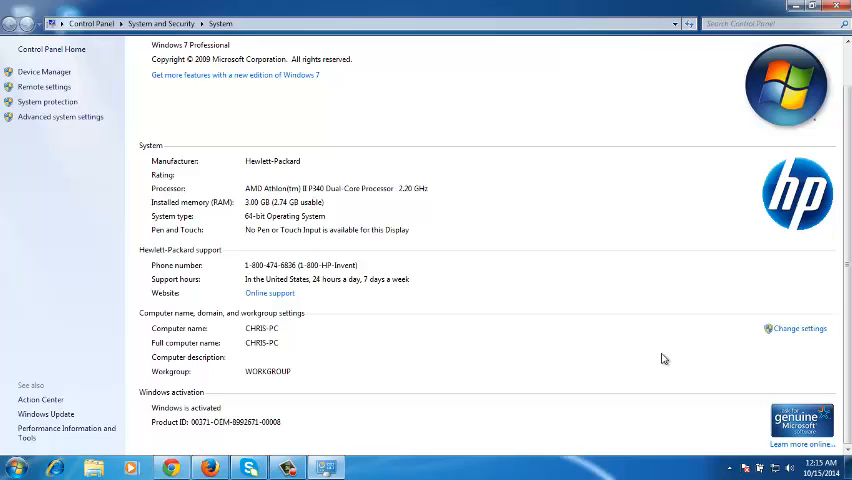
mouse_move(545, 367)
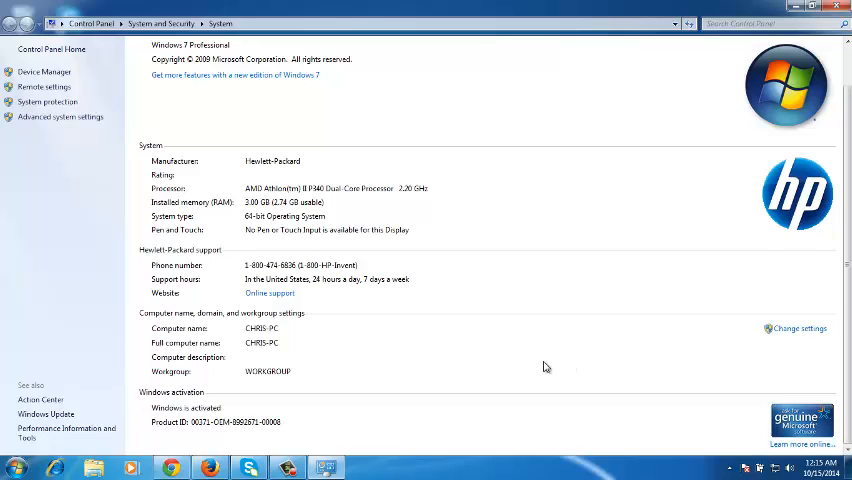
mouse_move(350, 422)
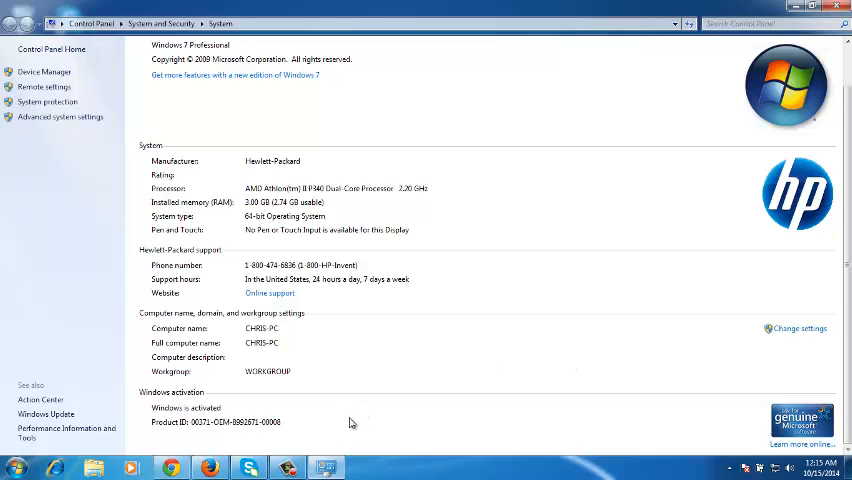